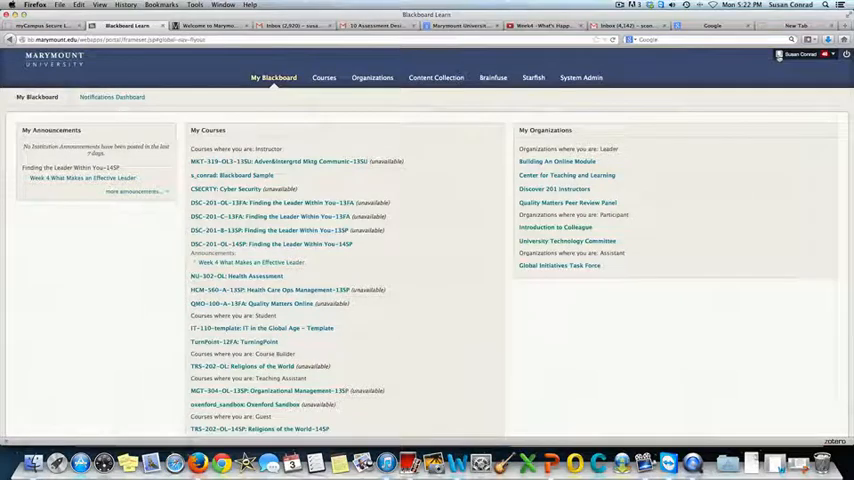
- From the user's name, enter profile editing and bring up the Change Picture dialog
click(736, 64)
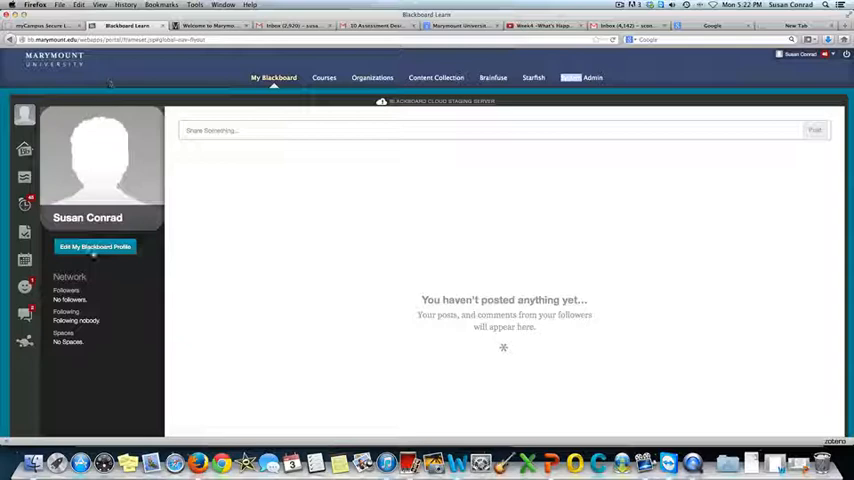
click(94, 246)
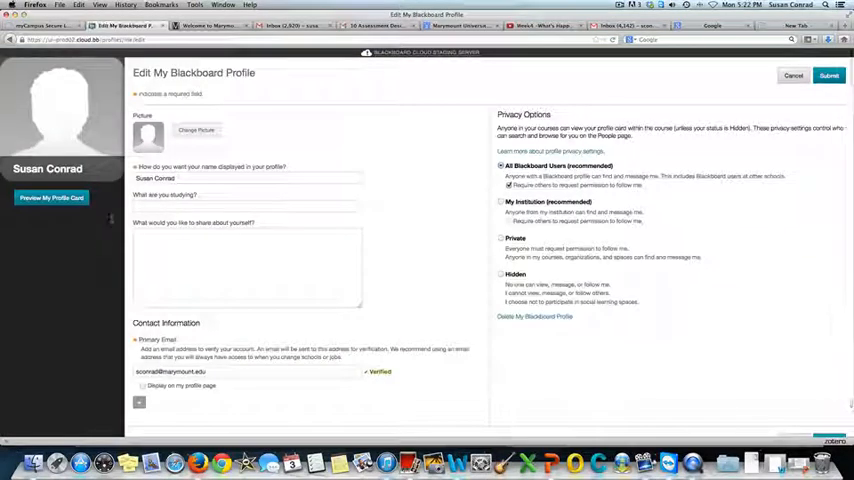
click(196, 130)
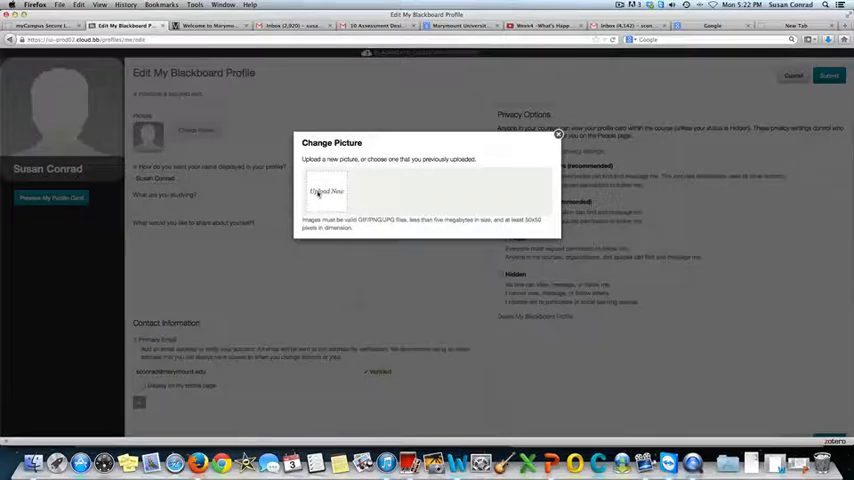
- Browse to the Photos library and upload a photo thumbnail as the new picture
click(326, 192)
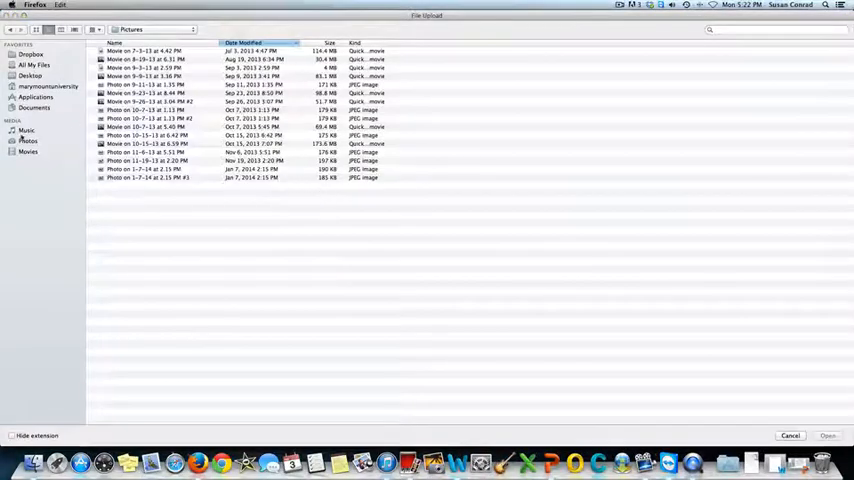
click(28, 140)
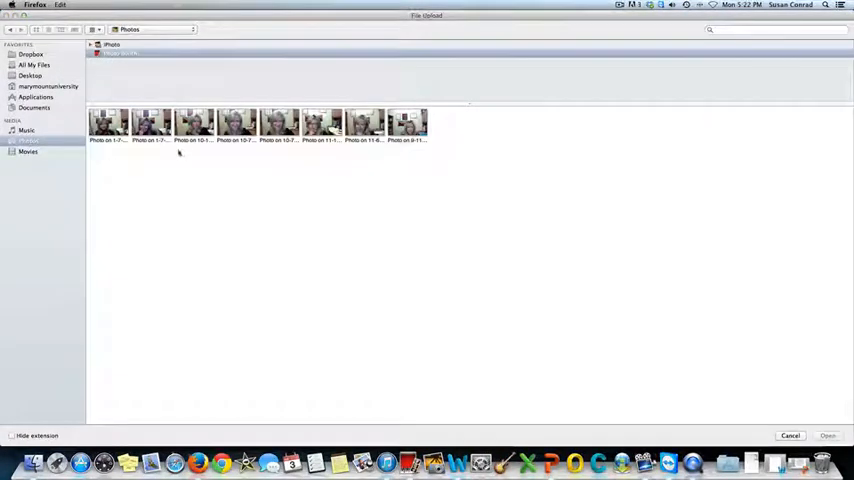
click(236, 124)
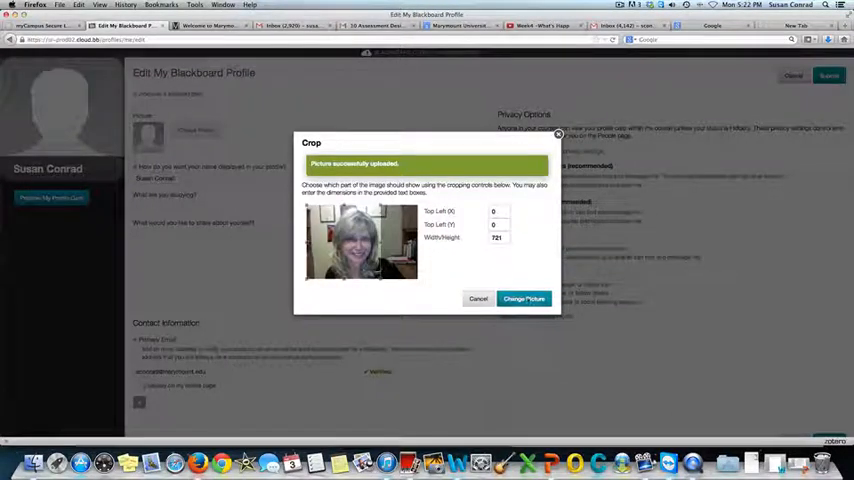
- Accept the crop as the profile picture, submit the profile, and return to My Blackboard
click(524, 298)
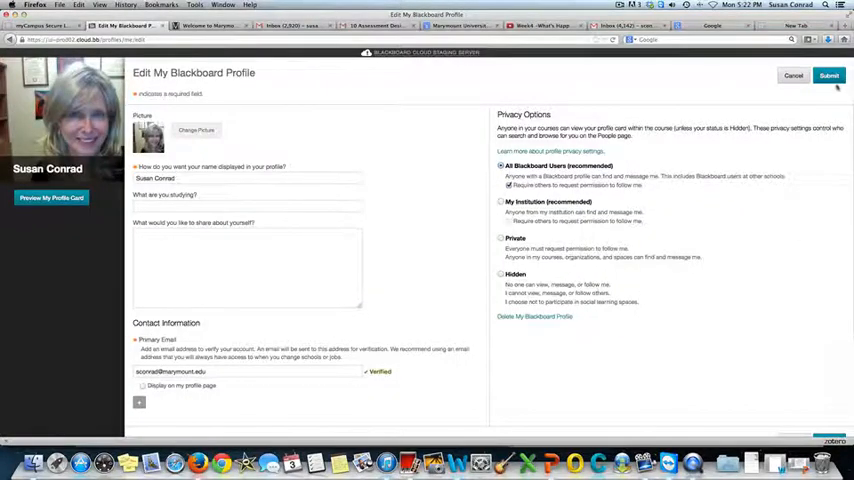
click(828, 76)
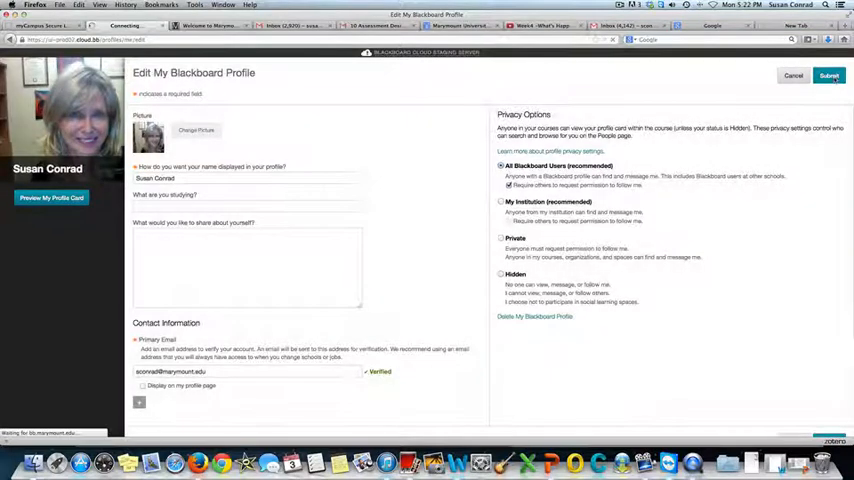
click(828, 76)
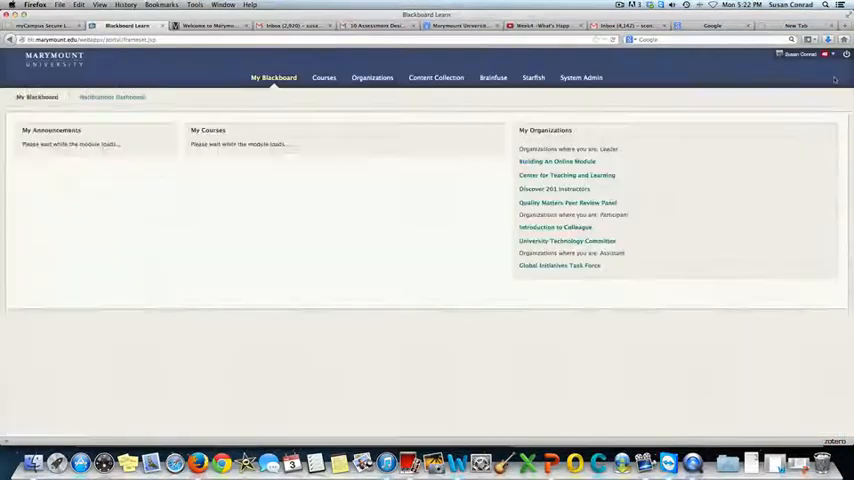